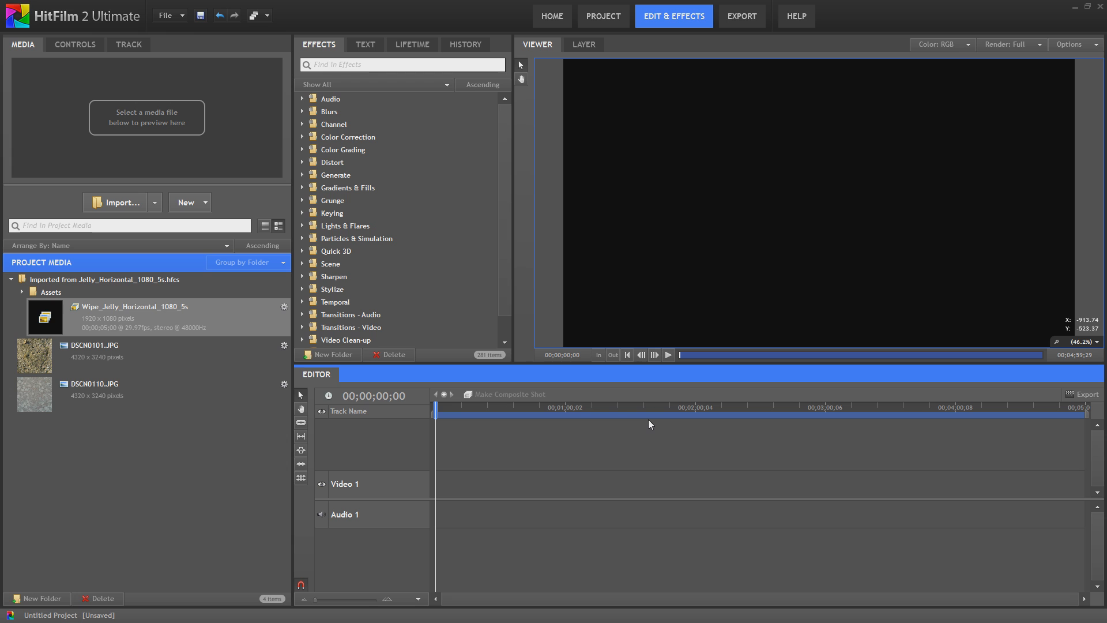
mouse_move(597, 405)
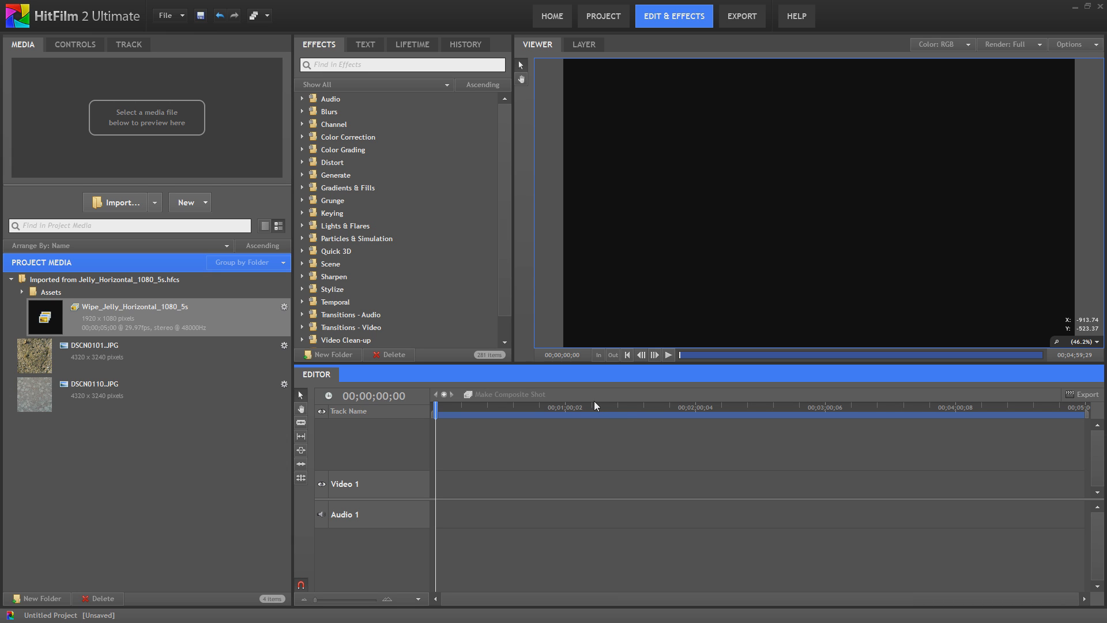
mouse_move(202, 215)
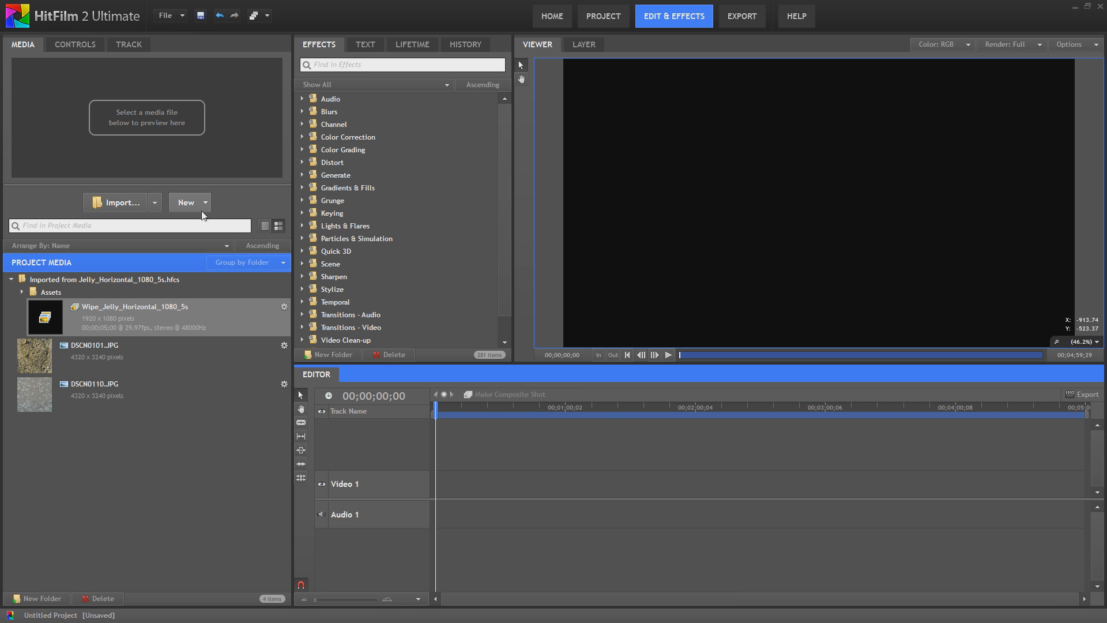
Create a composite shot named Shot_Container with the 1080p 29.97 template.
left_click(186, 203)
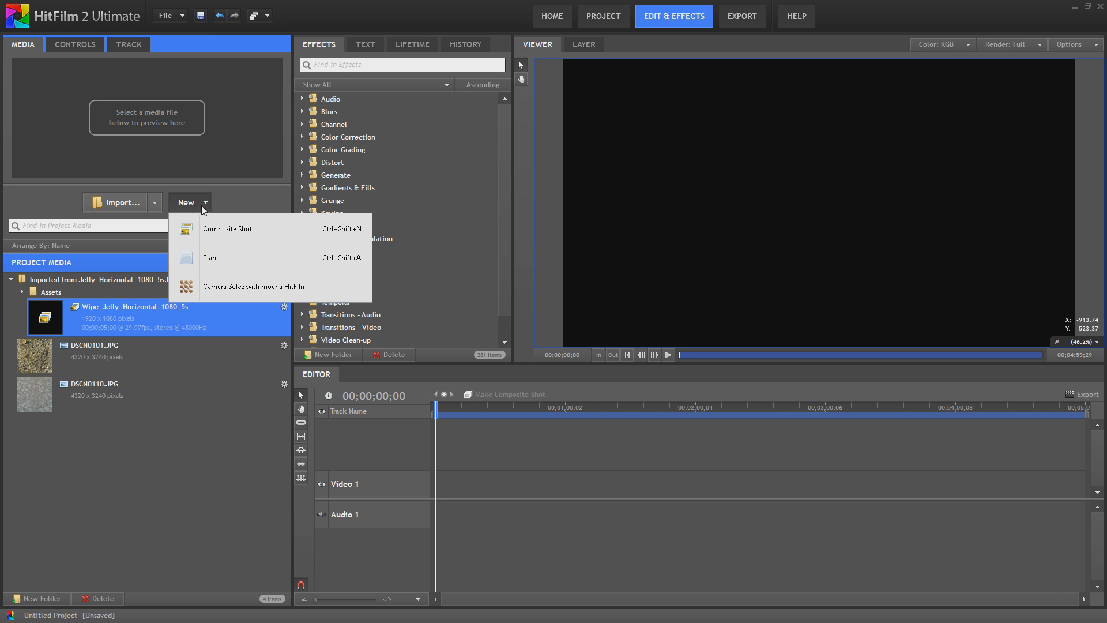
left_click(227, 228)
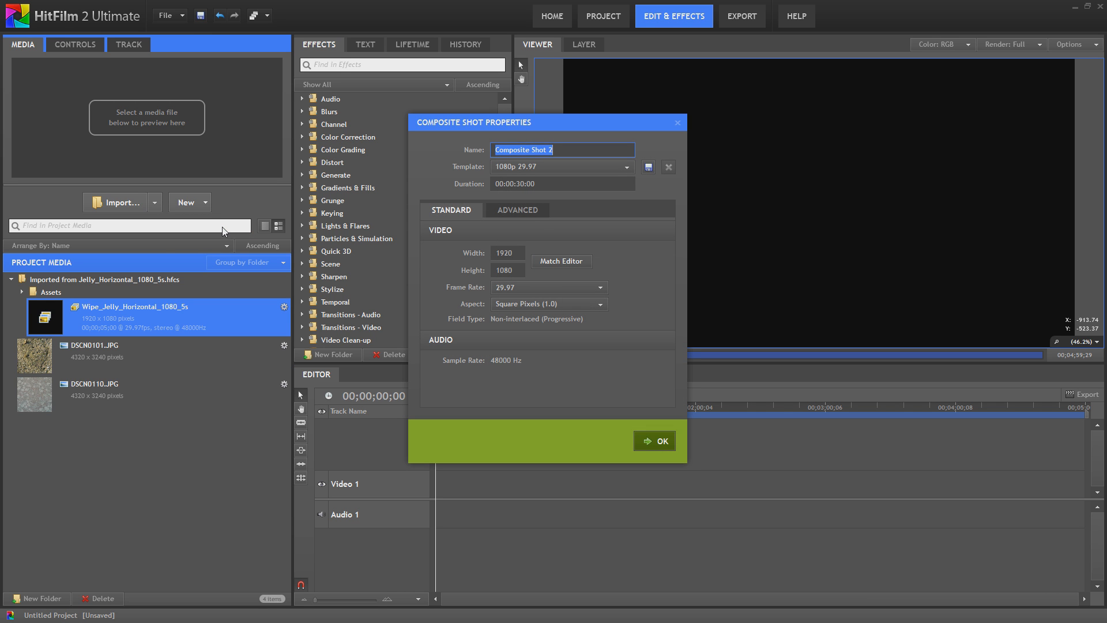
type("Shot_Contain")
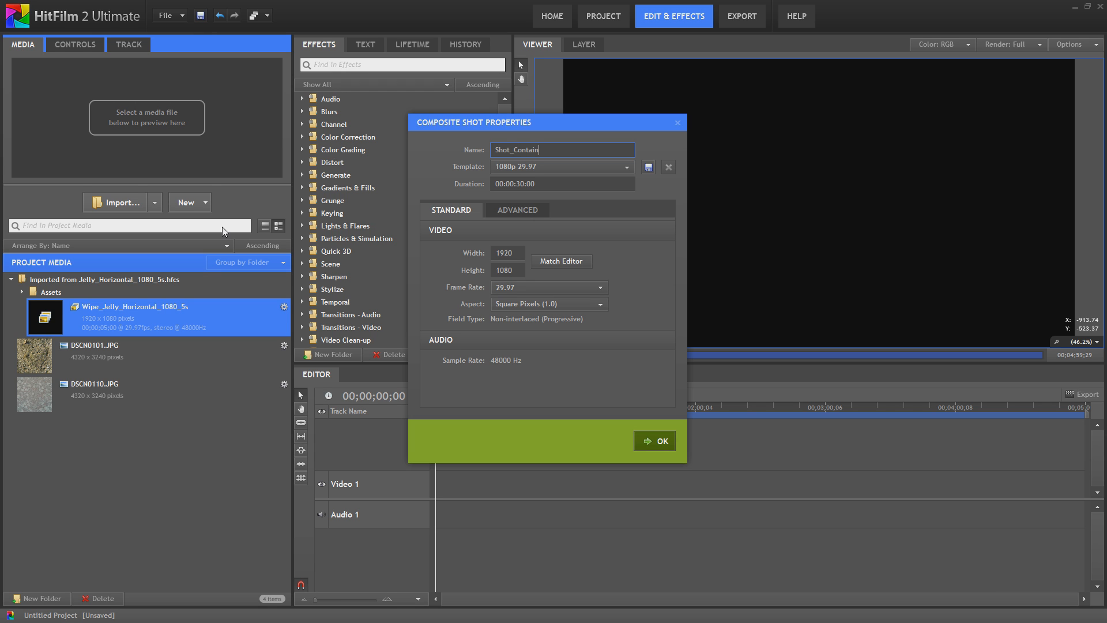
left_click(654, 441)
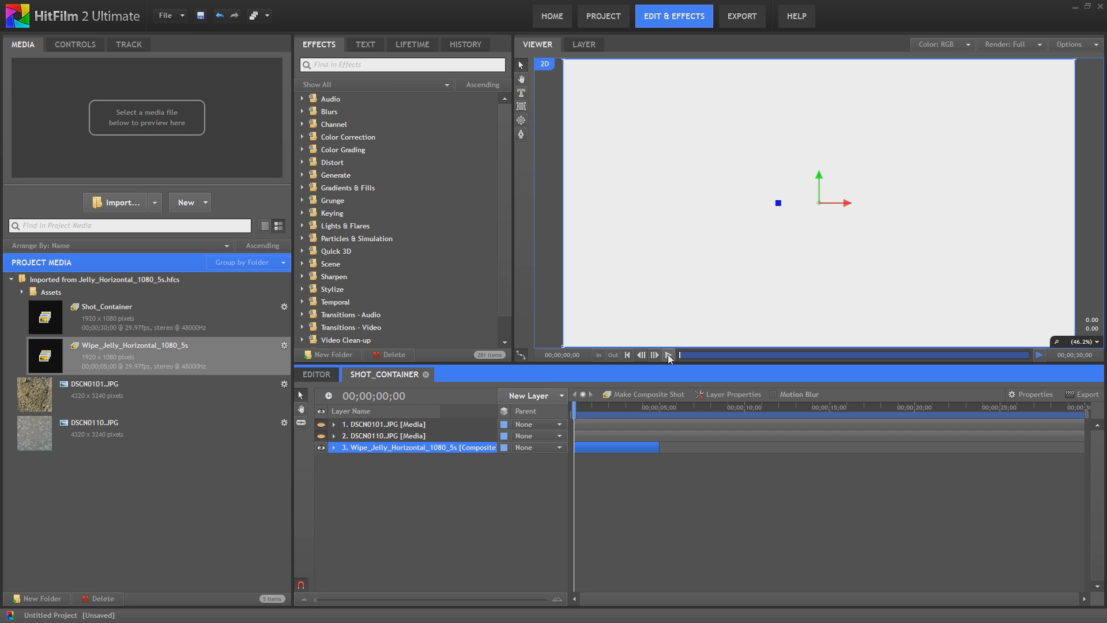
Play and stop the jelly wipe preview, then return the playhead to the start.
left_click(667, 354)
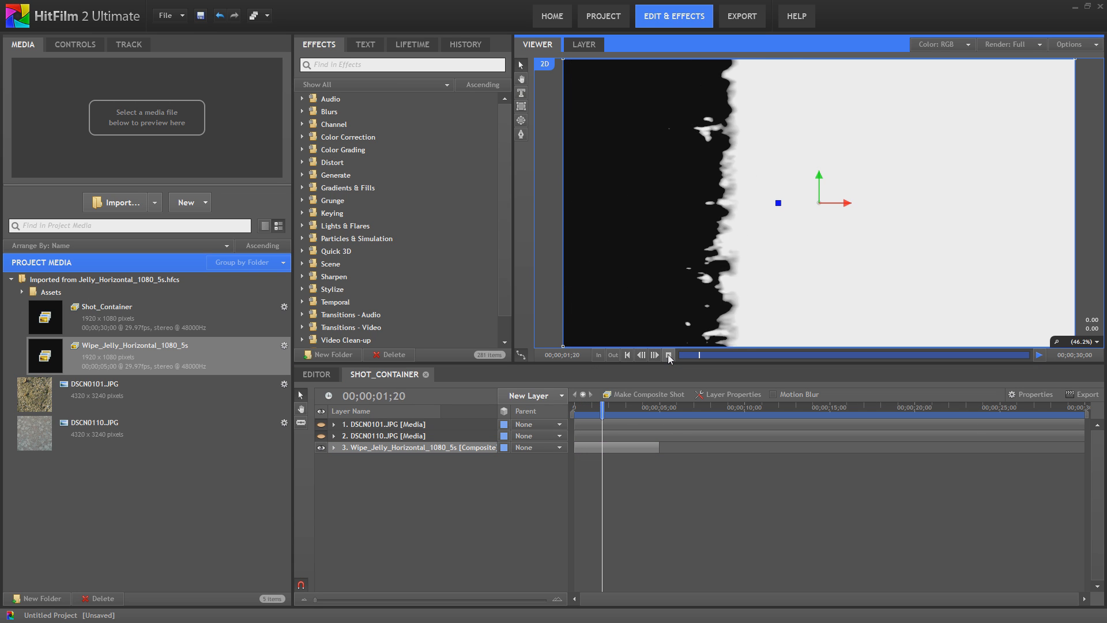
left_click(668, 355)
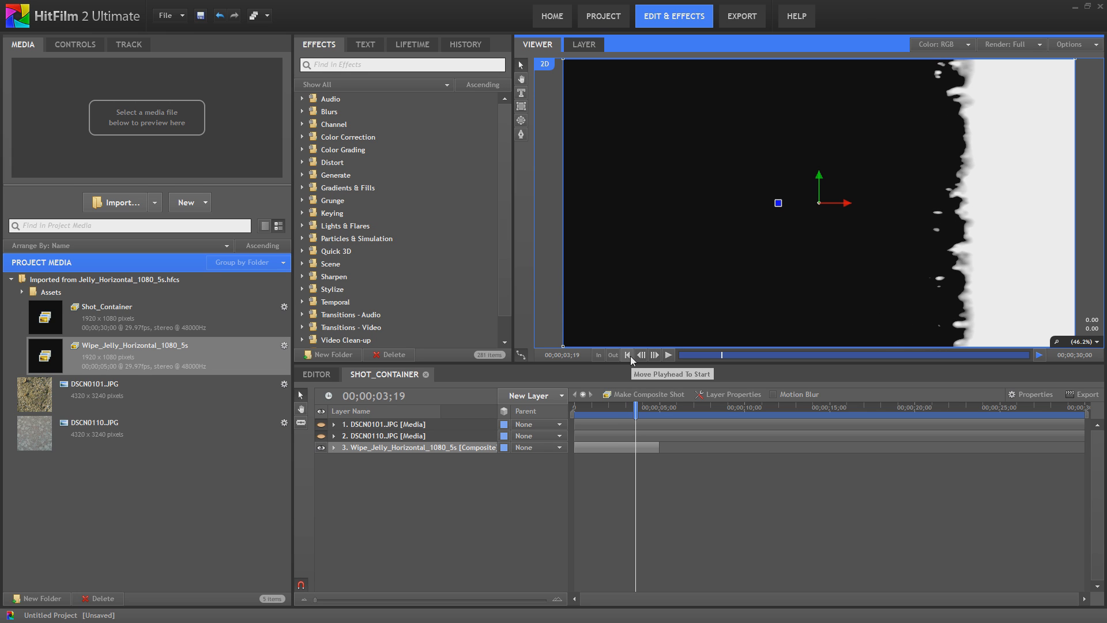
left_click(627, 355)
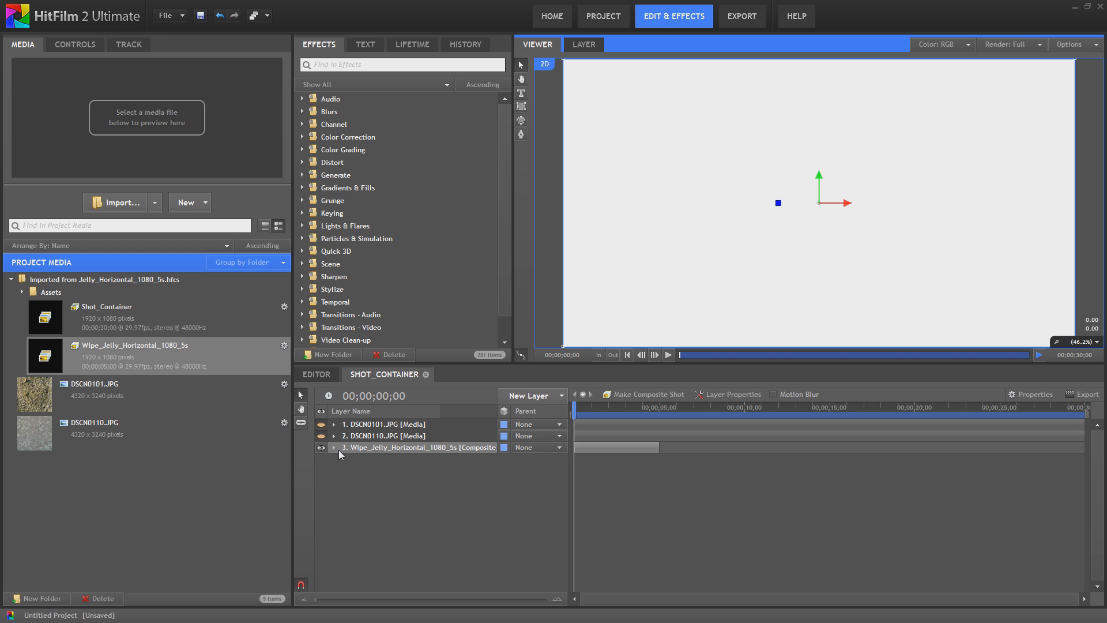
Hide the Wipe_Jelly layer and list Keying > Matte Enhancement effects down to Set Matte.
left_click(417, 447)
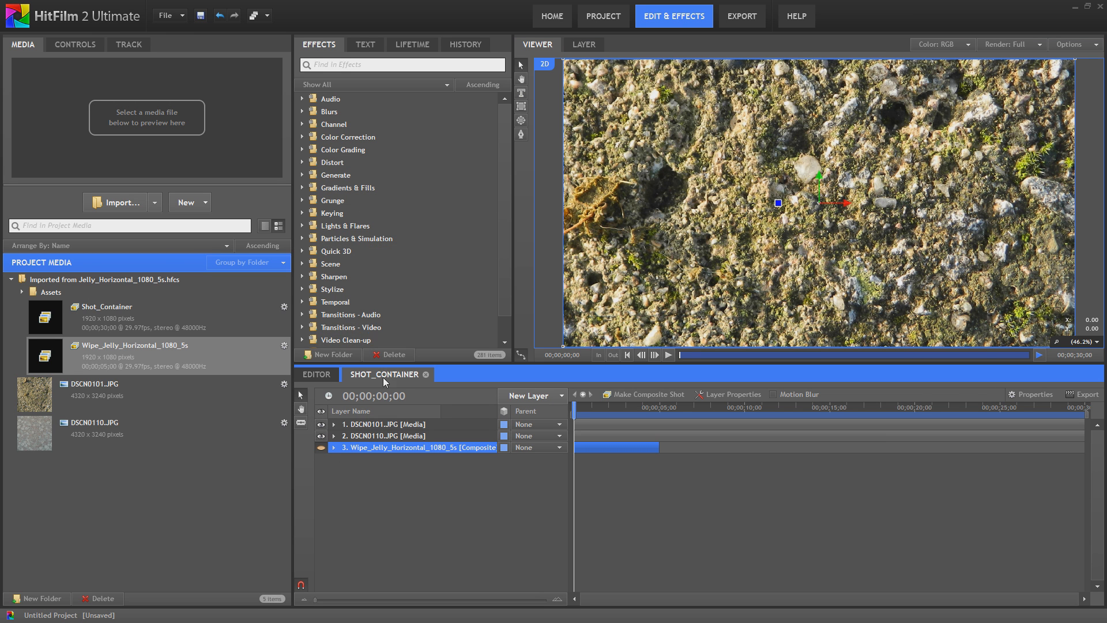
mouse_move(618, 224)
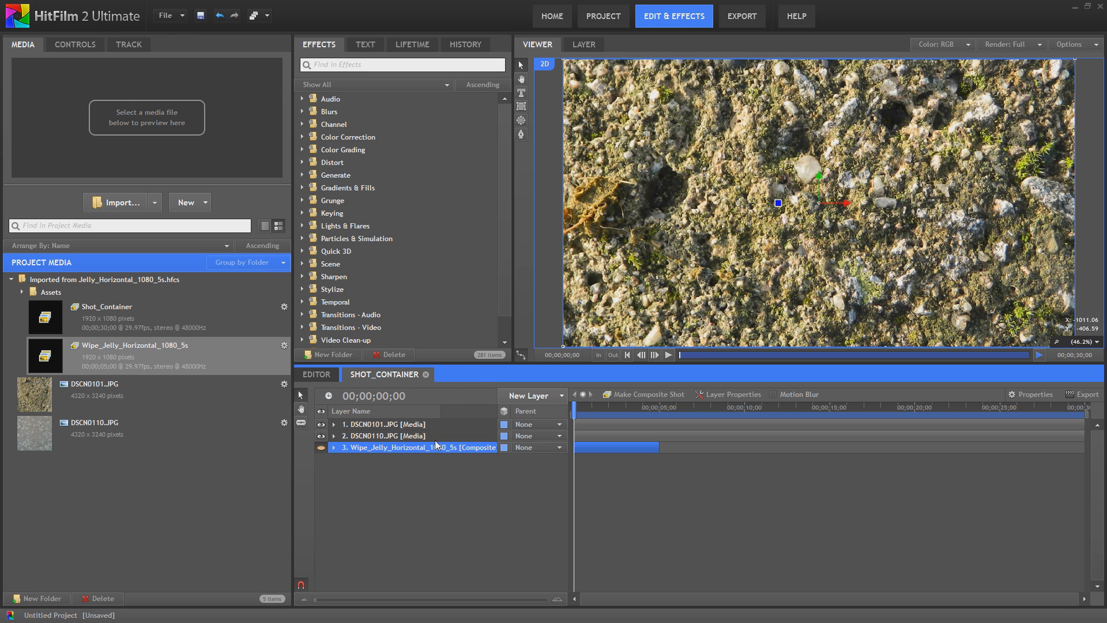
mouse_move(623, 278)
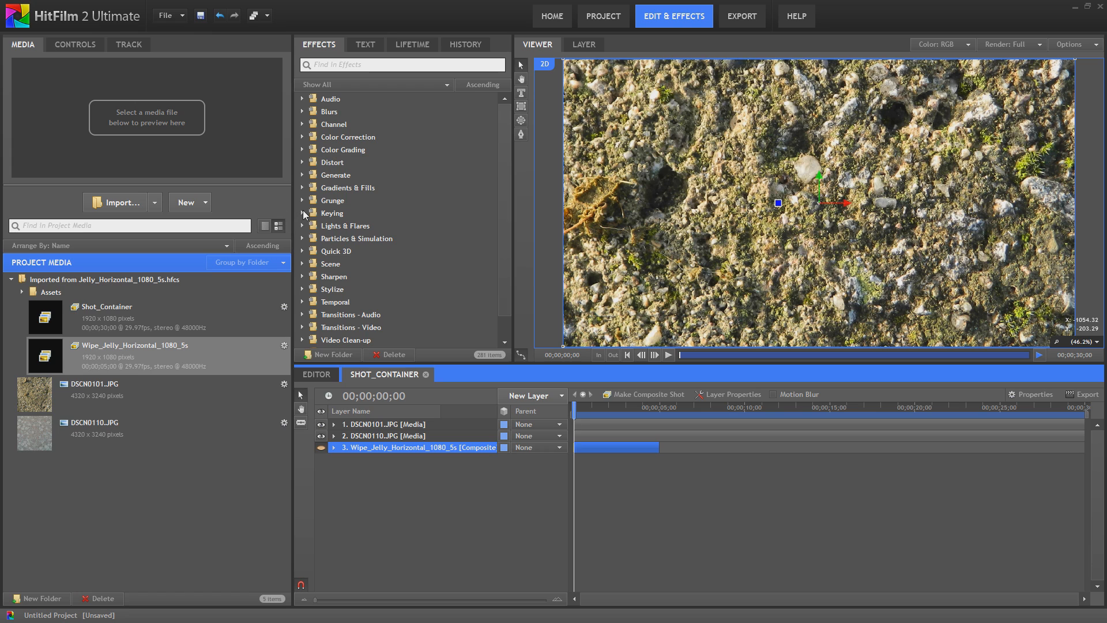
left_click(302, 213)
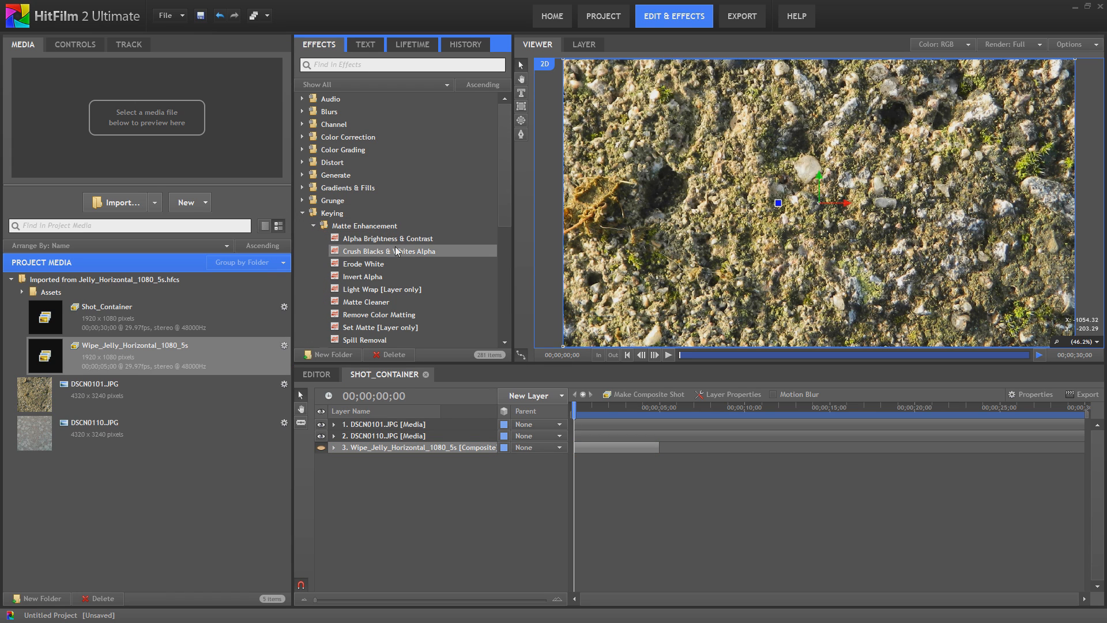
scroll("down", 3)
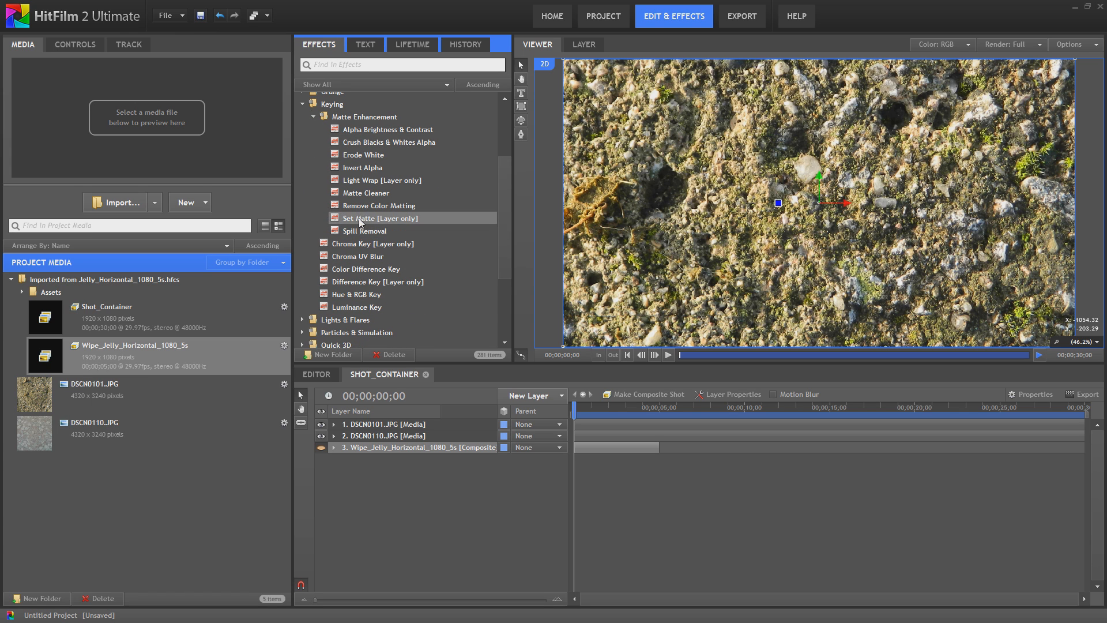
Apply Set Matte to DSCN0101.JPG with Luminance matte source from the Wipe_Jelly layer.
left_click(417, 447)
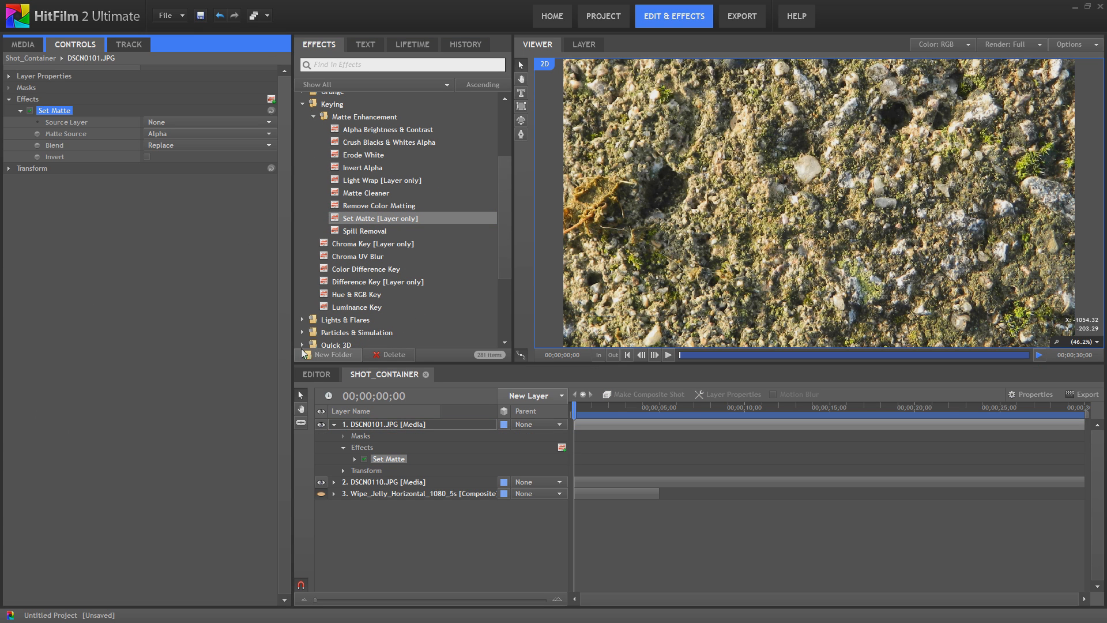
left_click(208, 134)
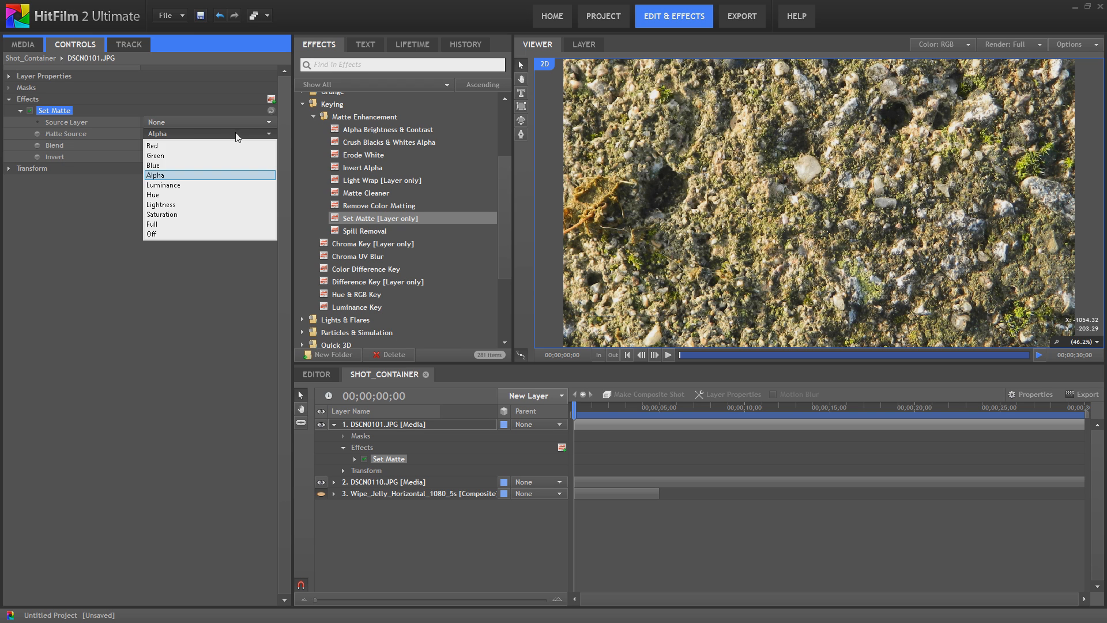
left_click(163, 185)
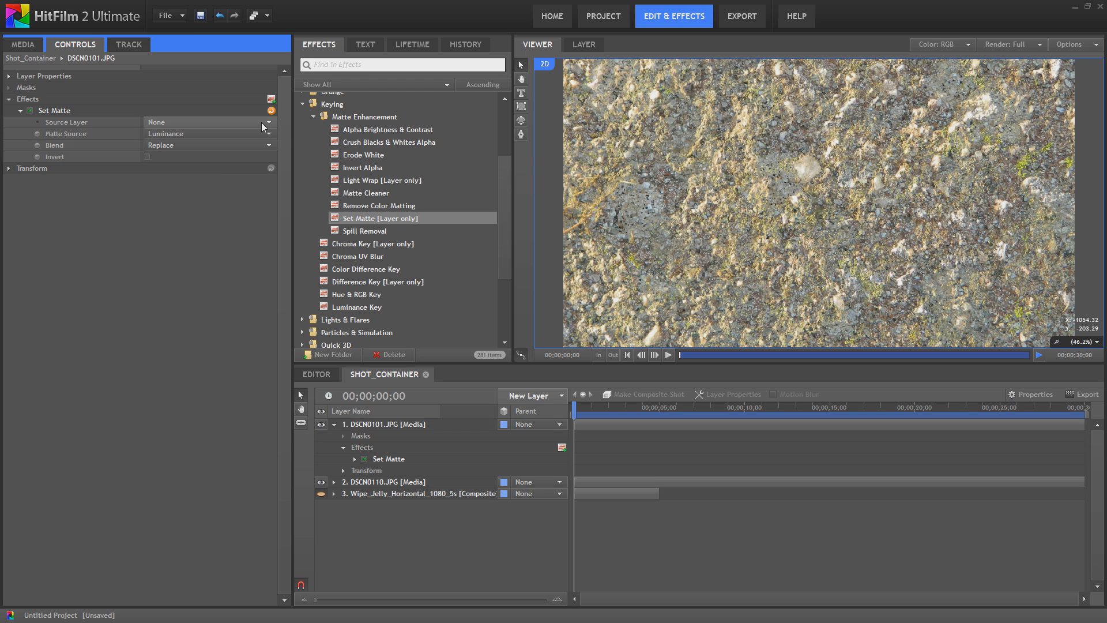
left_click(265, 122)
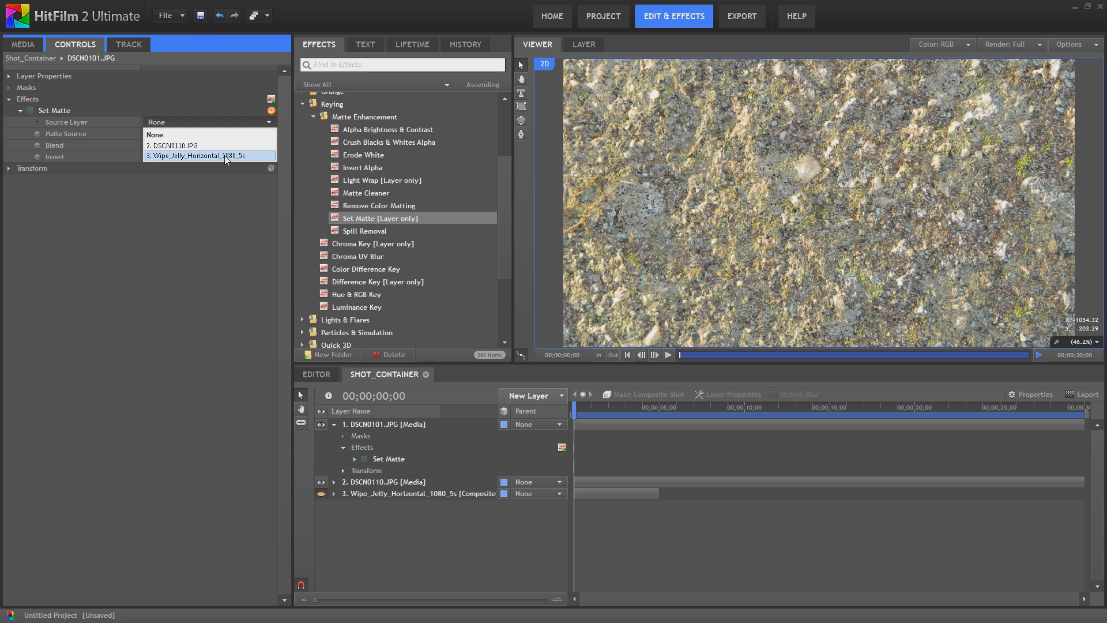
left_click(202, 155)
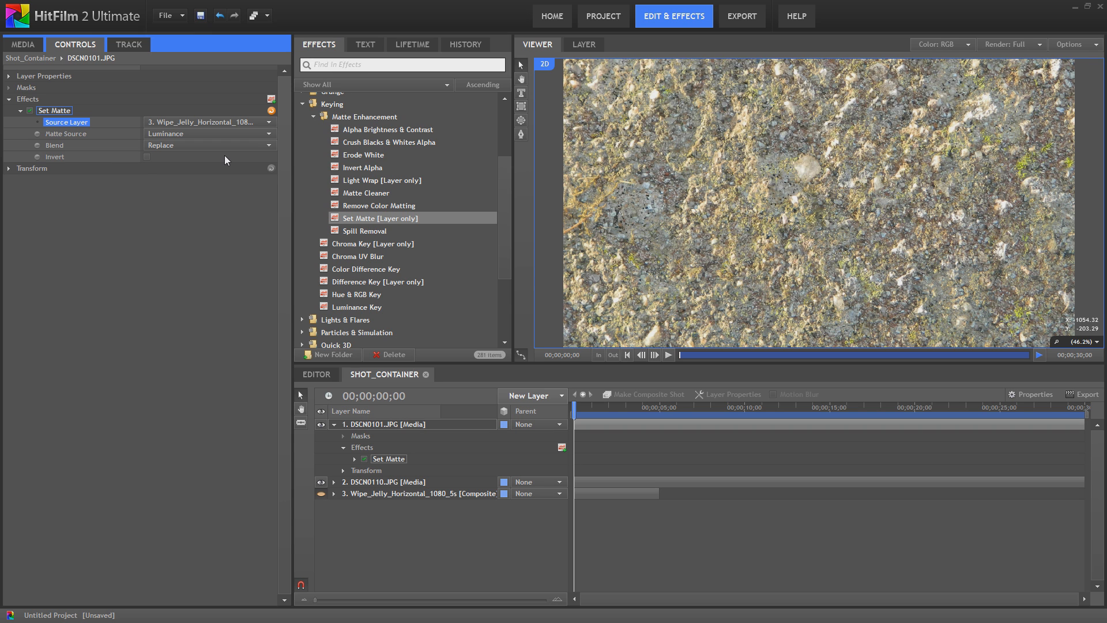
left_click(667, 355)
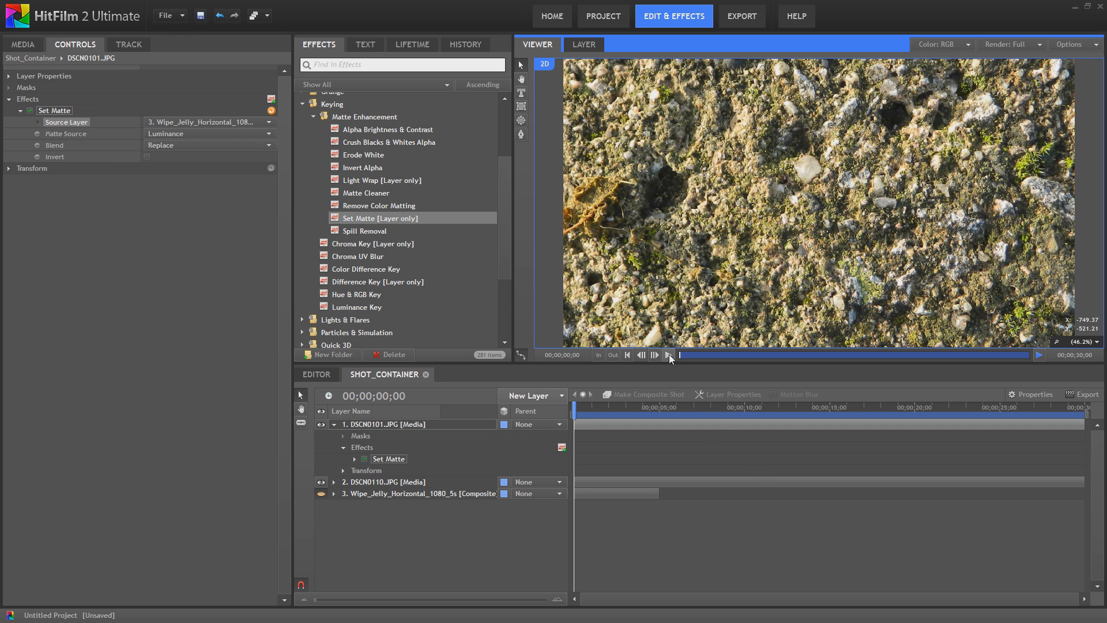
Play the wipe, rewind to the start, then replay and pause mid-transition.
left_click(667, 355)
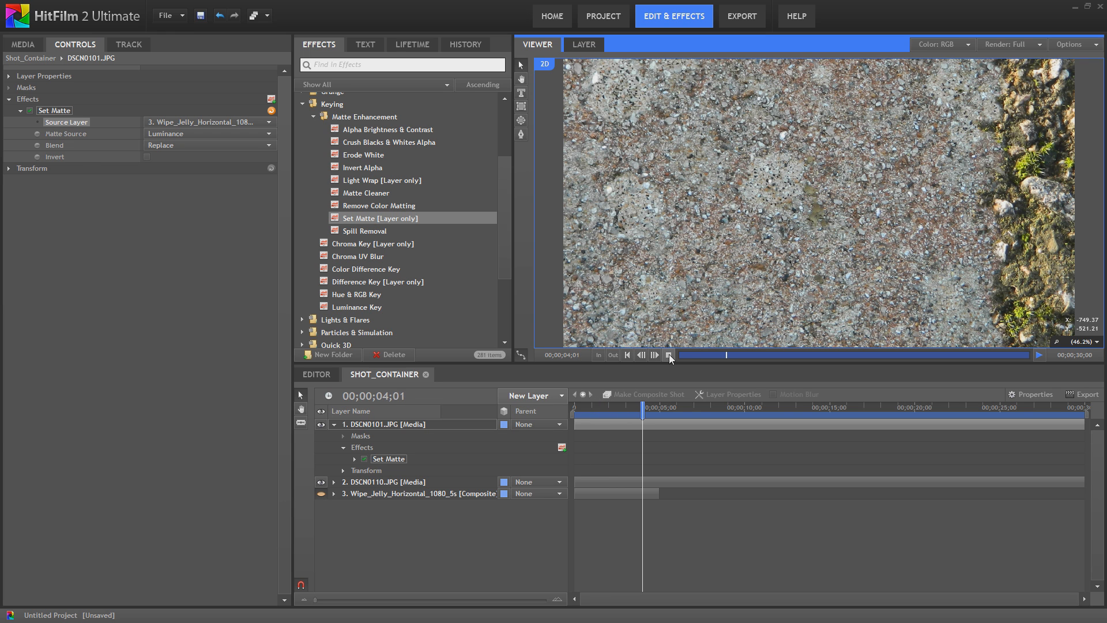
left_click(626, 354)
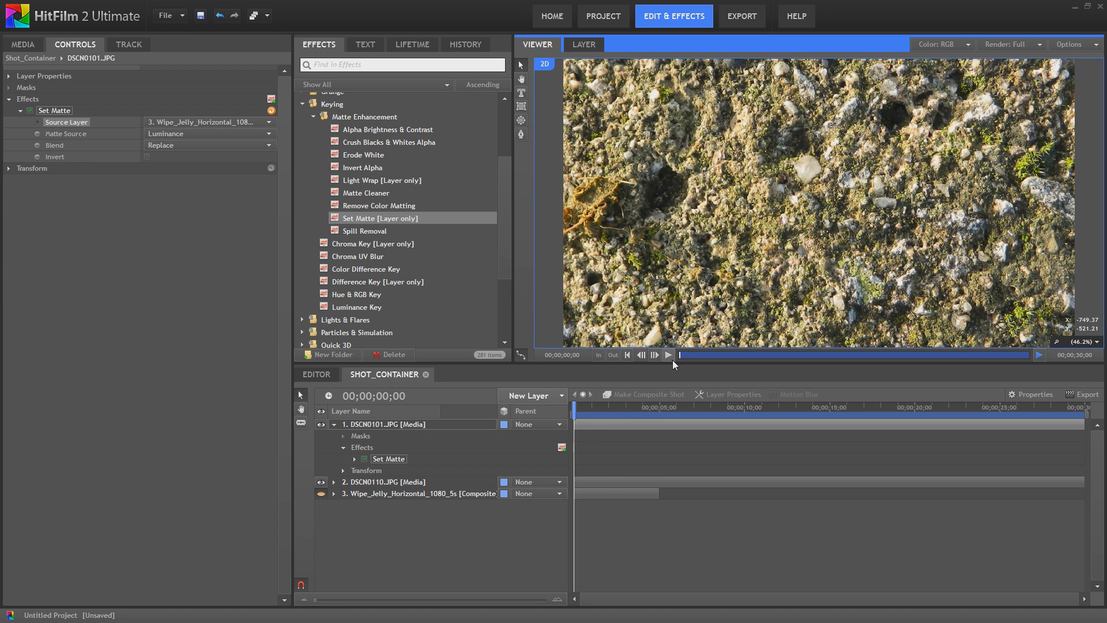
left_click(667, 355)
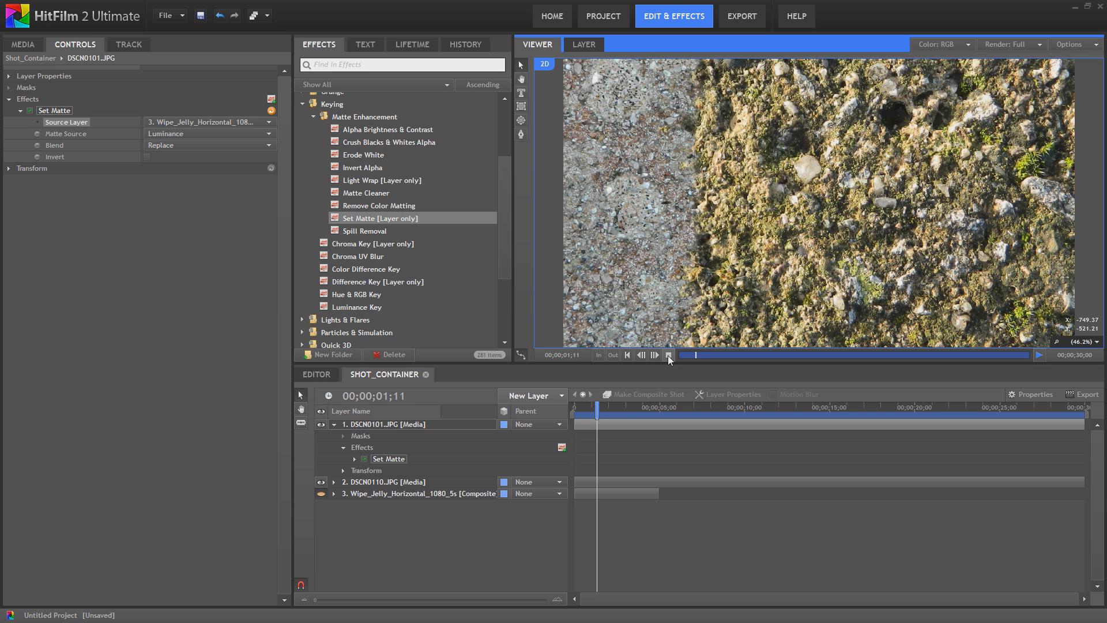
left_click(666, 355)
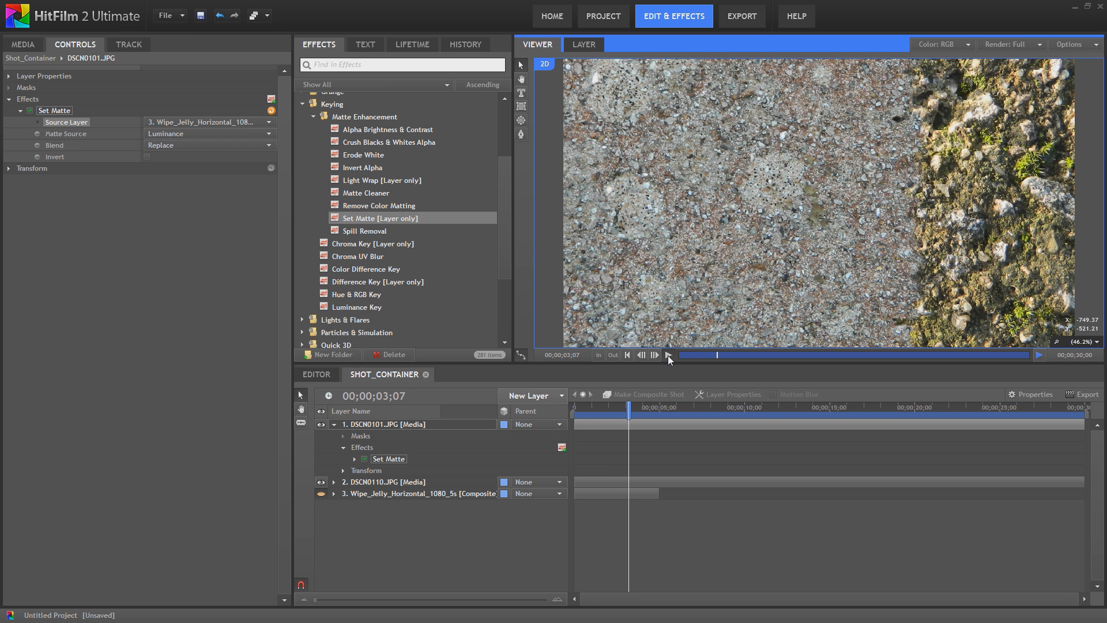
mouse_move(680, 381)
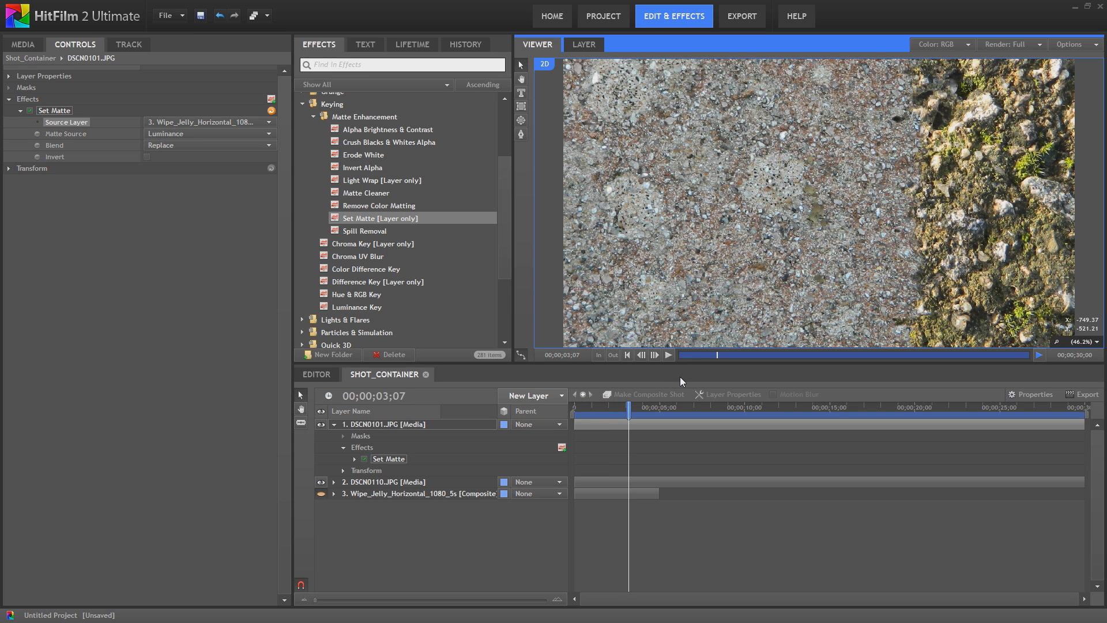